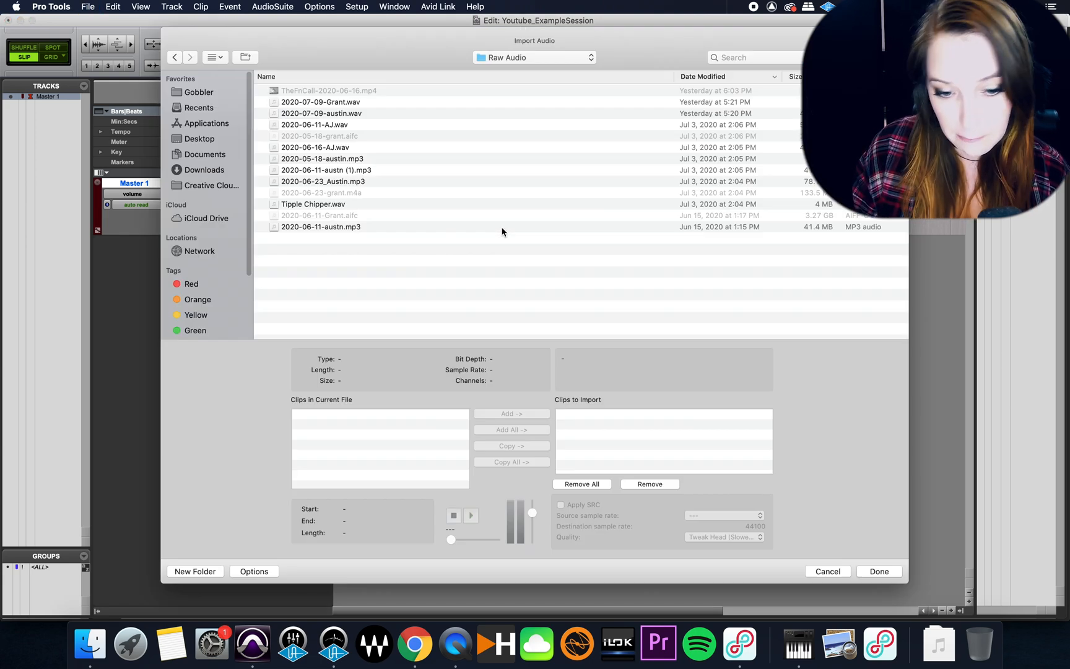
mouse_move(356, 146)
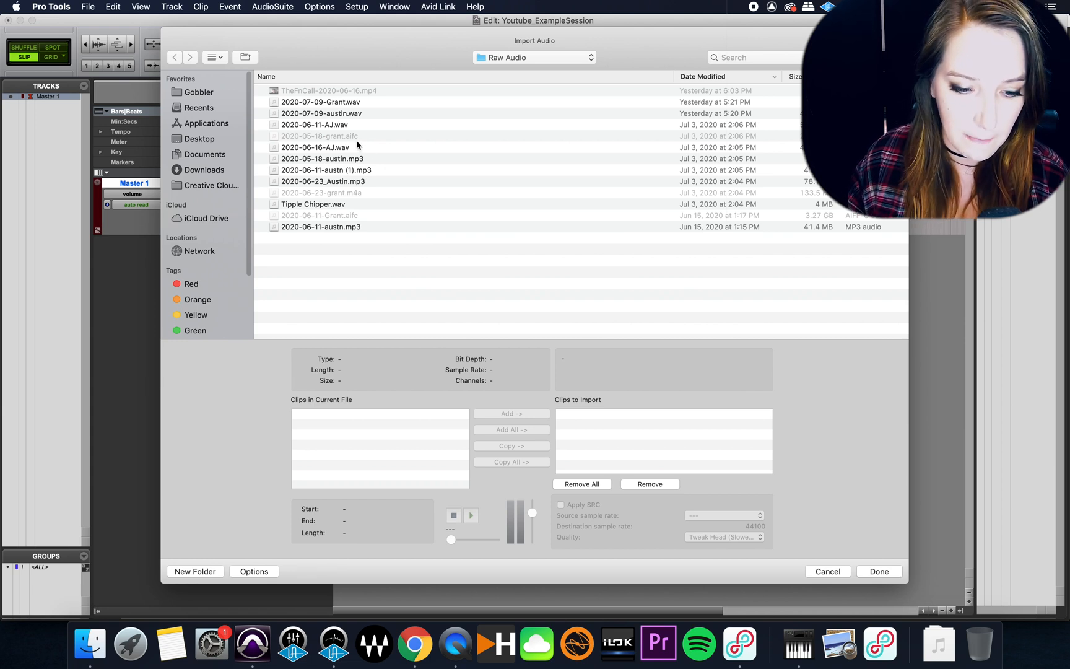
Step: Inspect the AJ, Grant and austin recordings in Import Audio, settling on 2020-07-09-Grant.wav at 192000 Hz
left_click(314, 124)
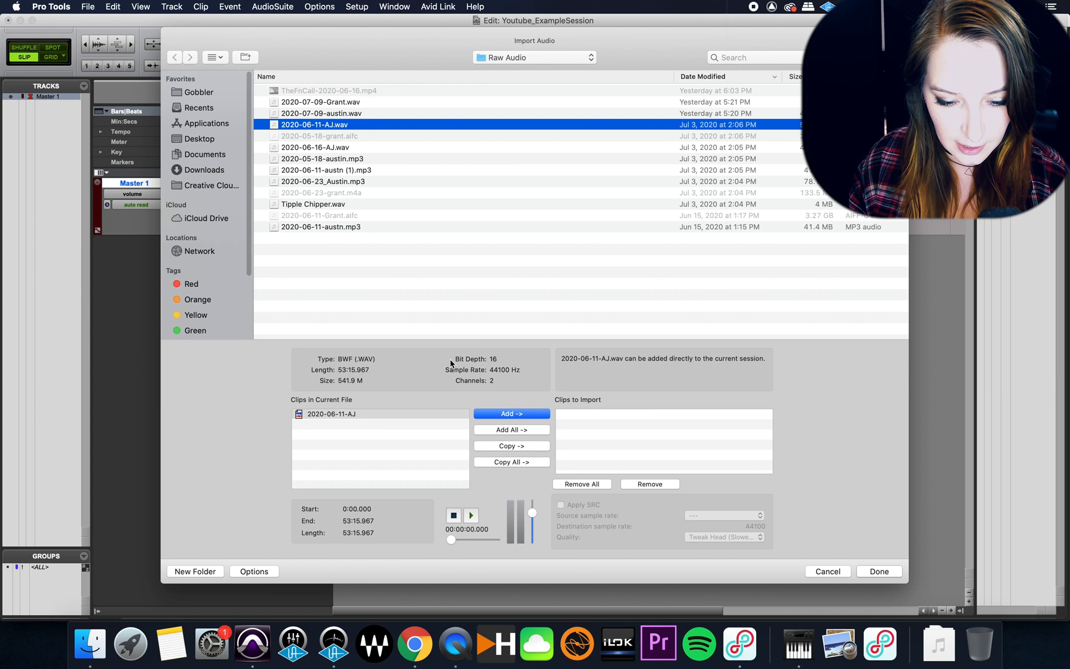
mouse_move(496, 377)
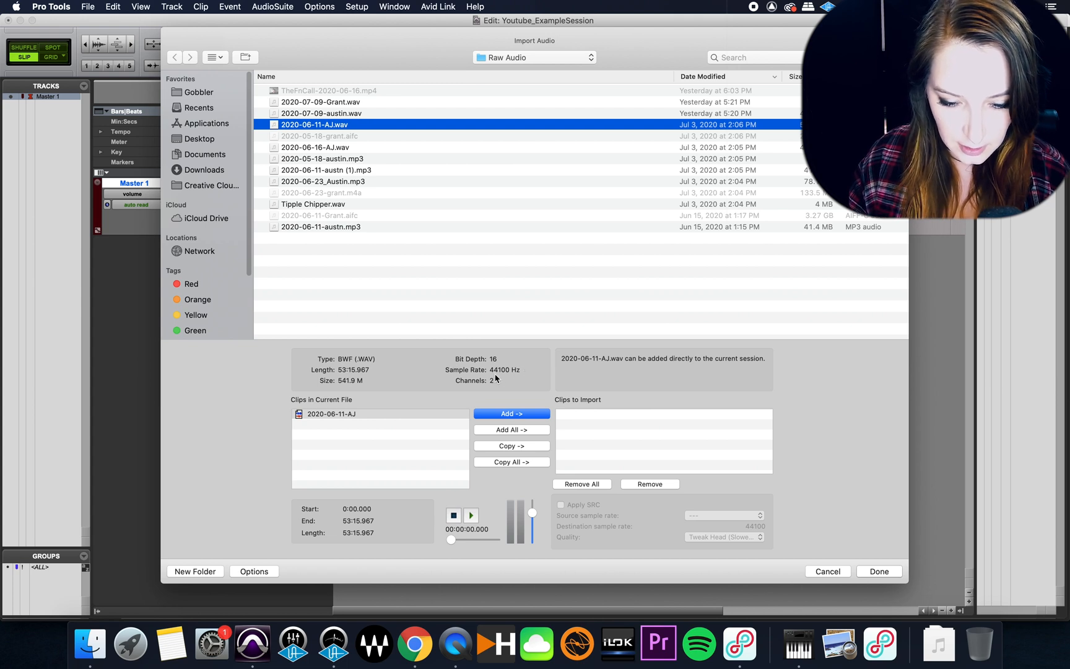
left_click(321, 101)
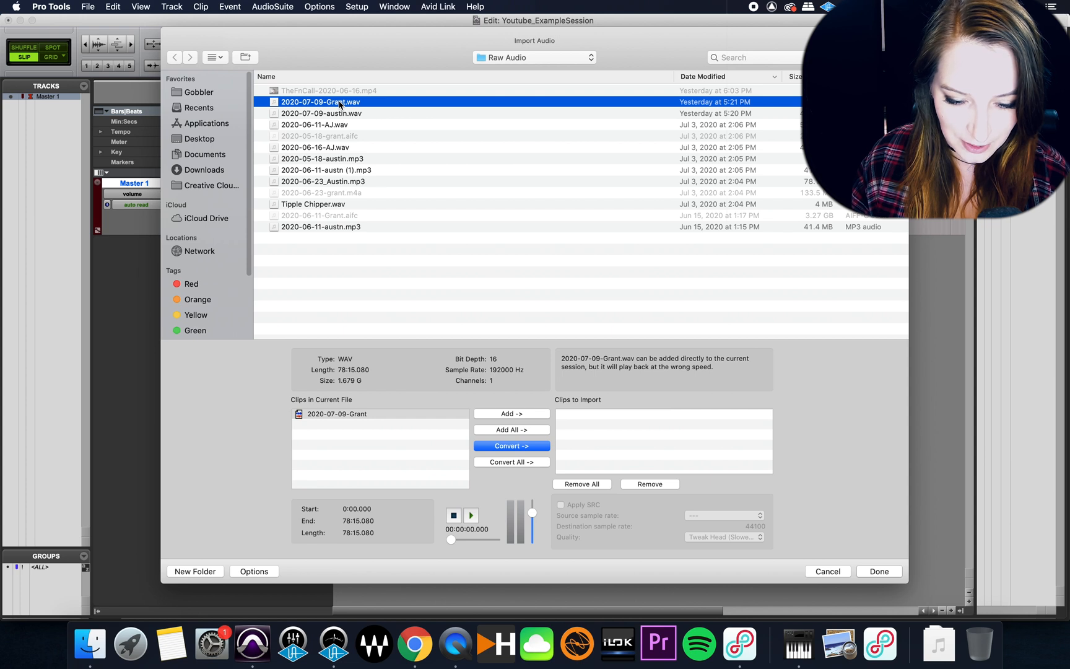
left_click(321, 112)
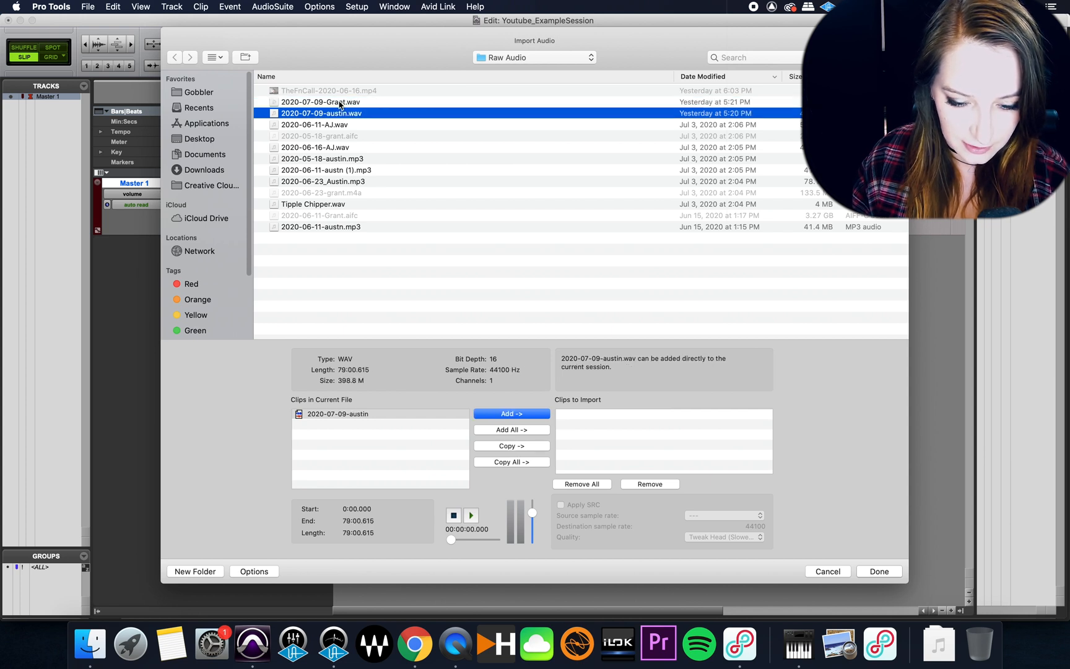
left_click(320, 101)
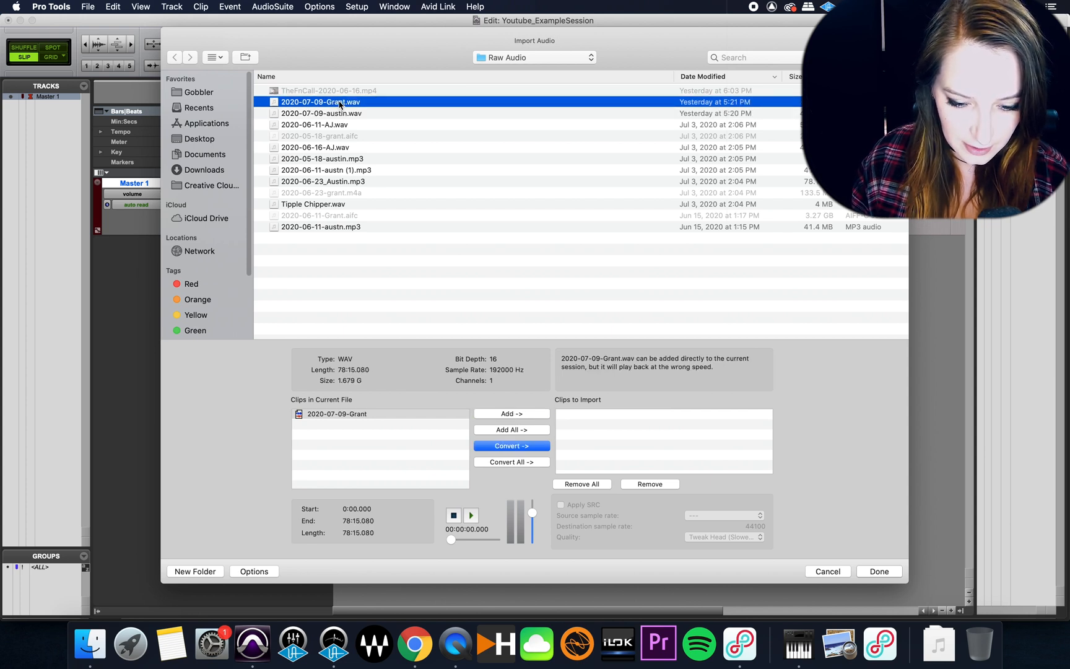
mouse_move(372, 209)
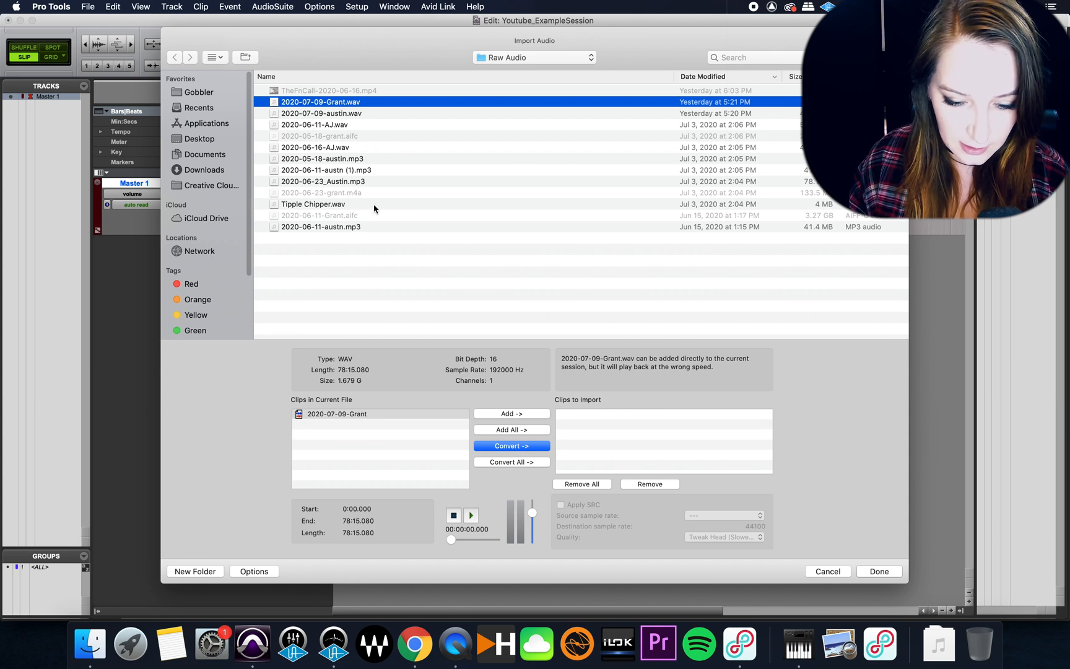
mouse_move(510, 402)
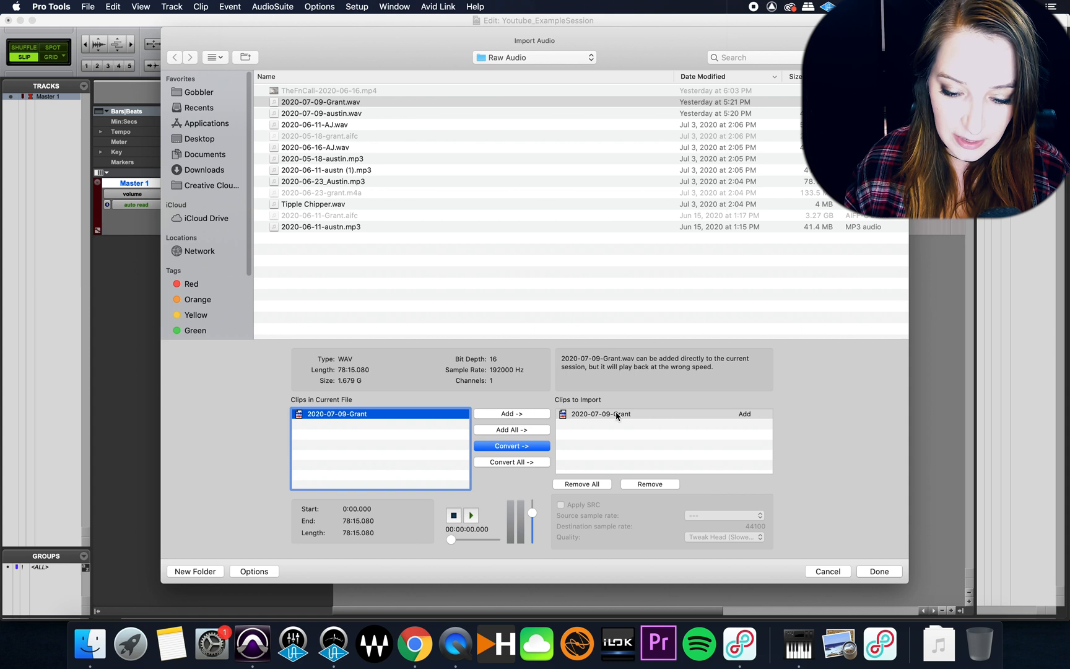
mouse_move(741, 417)
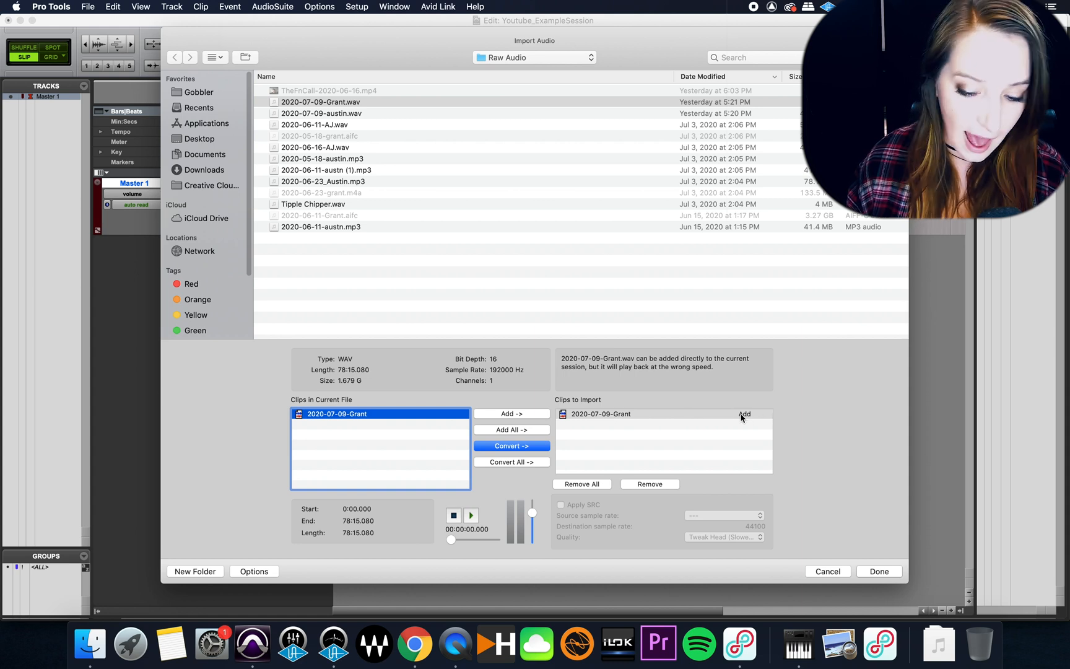
Step: Import the Grant clip despite the sample-rate warning onto a New Track at Session Start
left_click(878, 570)
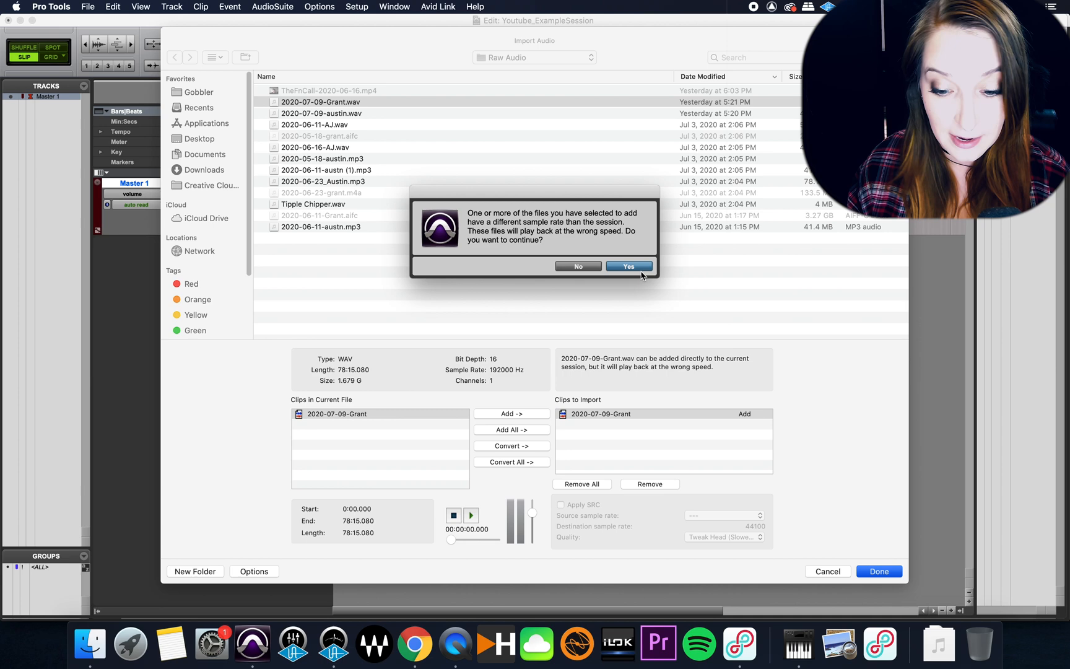
left_click(628, 265)
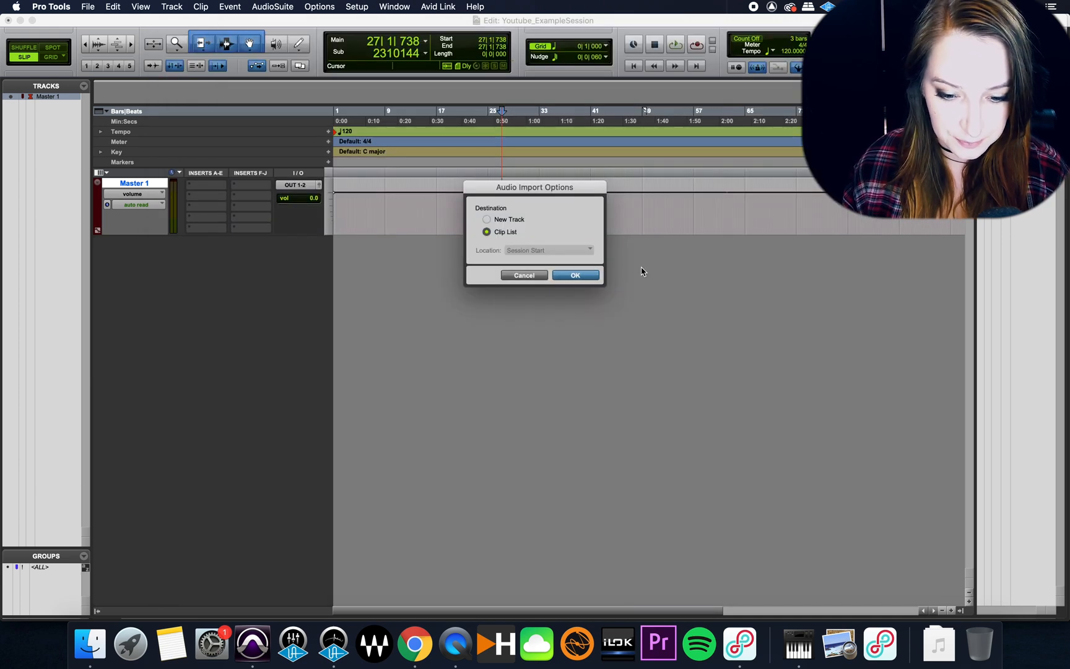
left_click(486, 219)
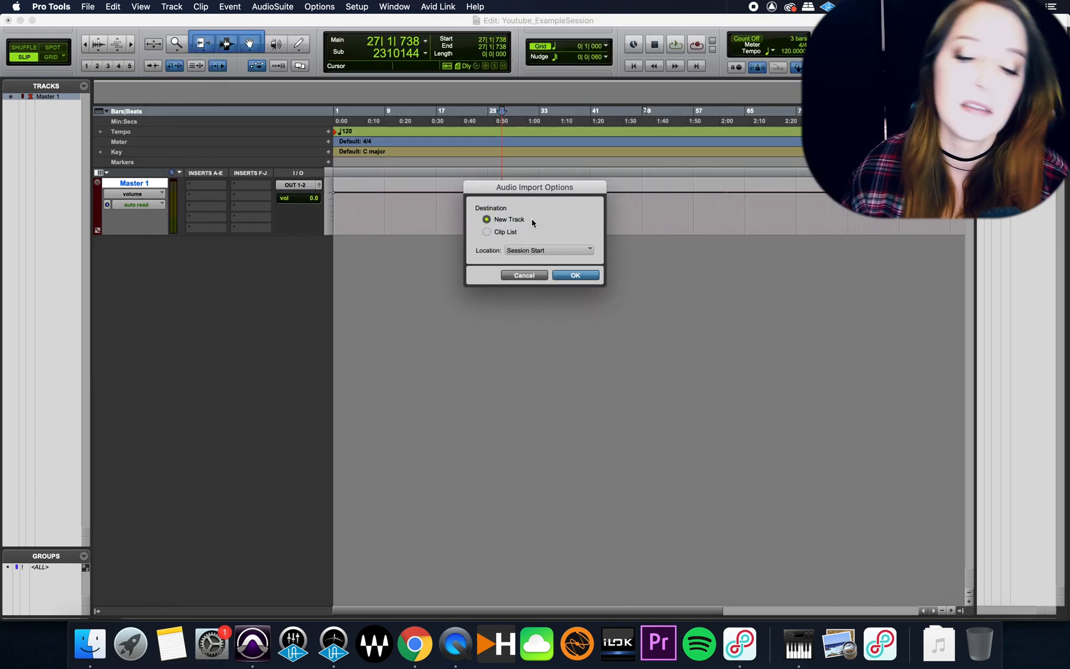
left_click(575, 275)
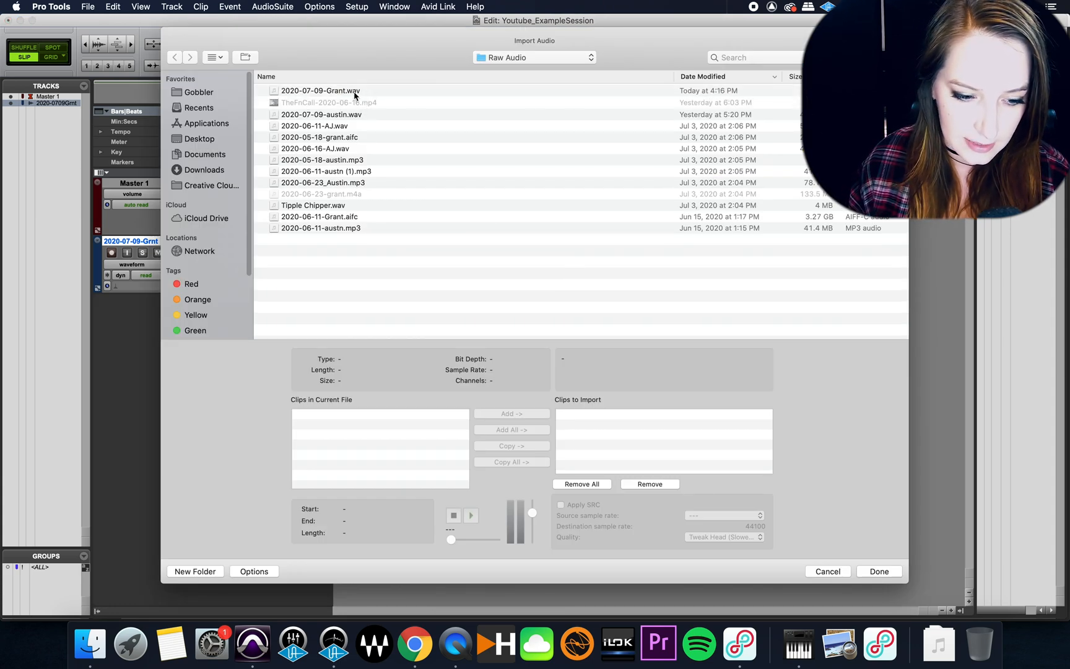
Step: Queue 2020-07-09-Grant.wav with Convert, applying SRC from 192000 to 44100 Hz, and finish choosing clips
left_click(319, 90)
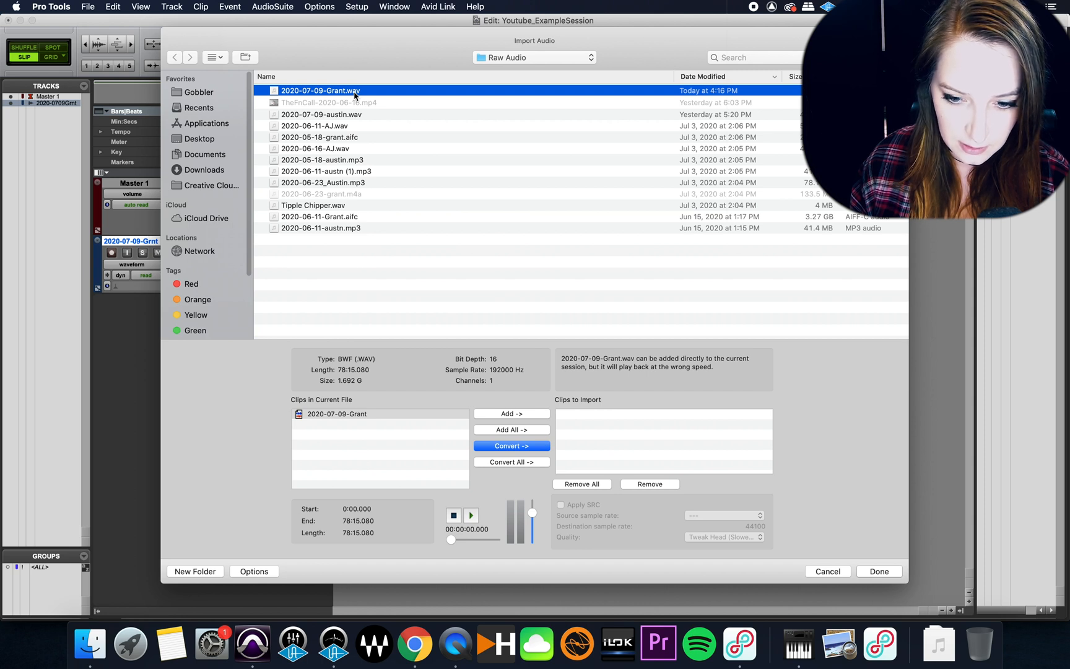
mouse_move(609, 157)
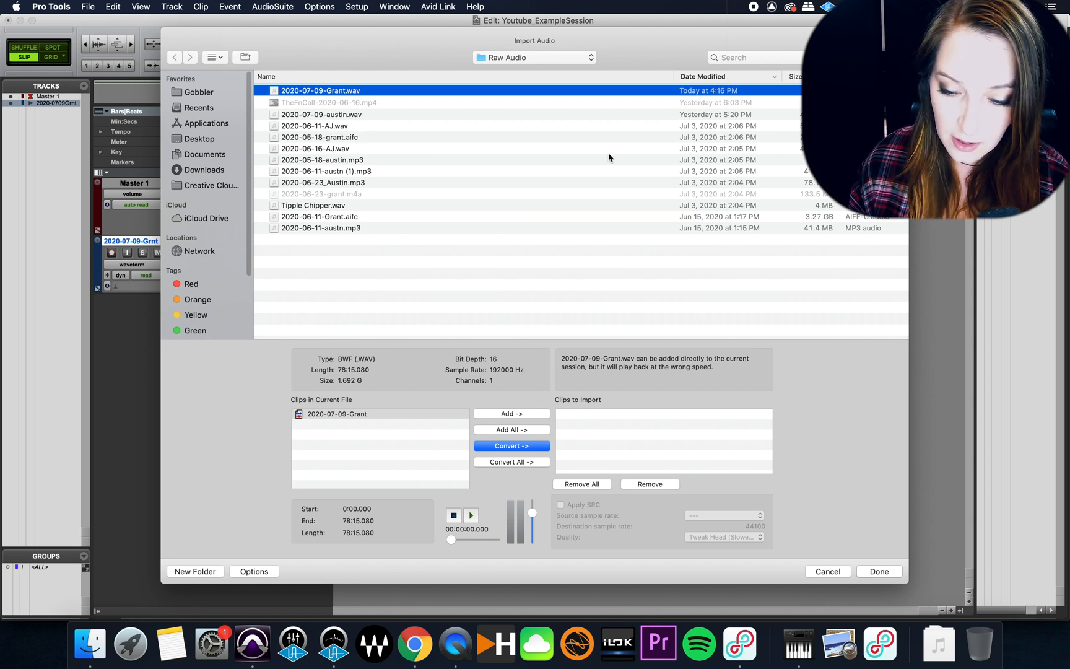
mouse_move(480, 117)
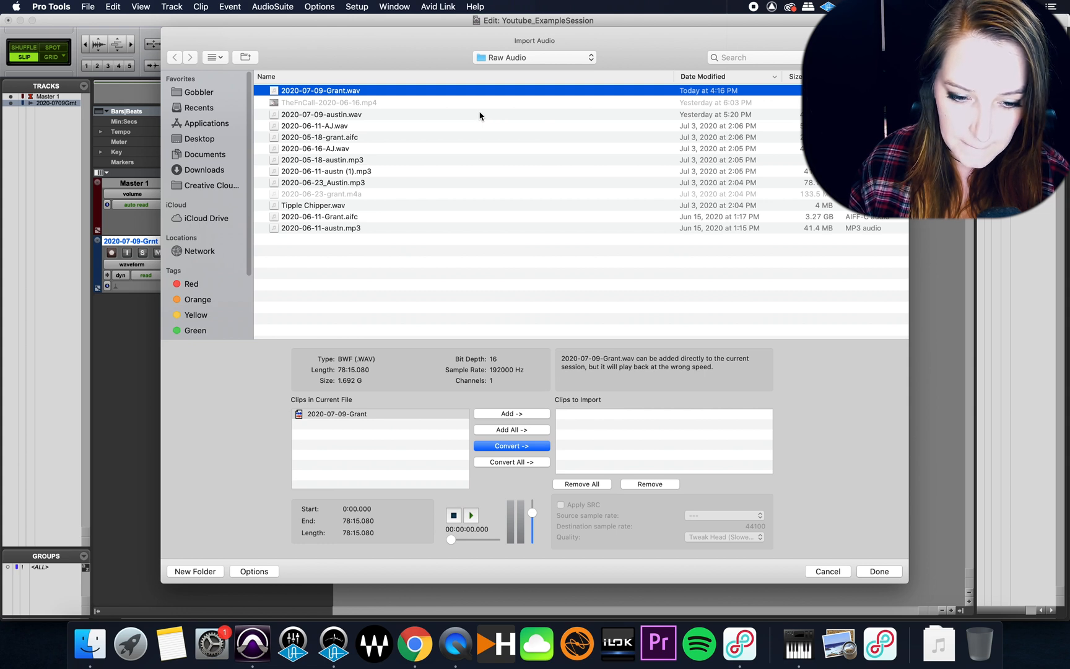
mouse_move(502, 154)
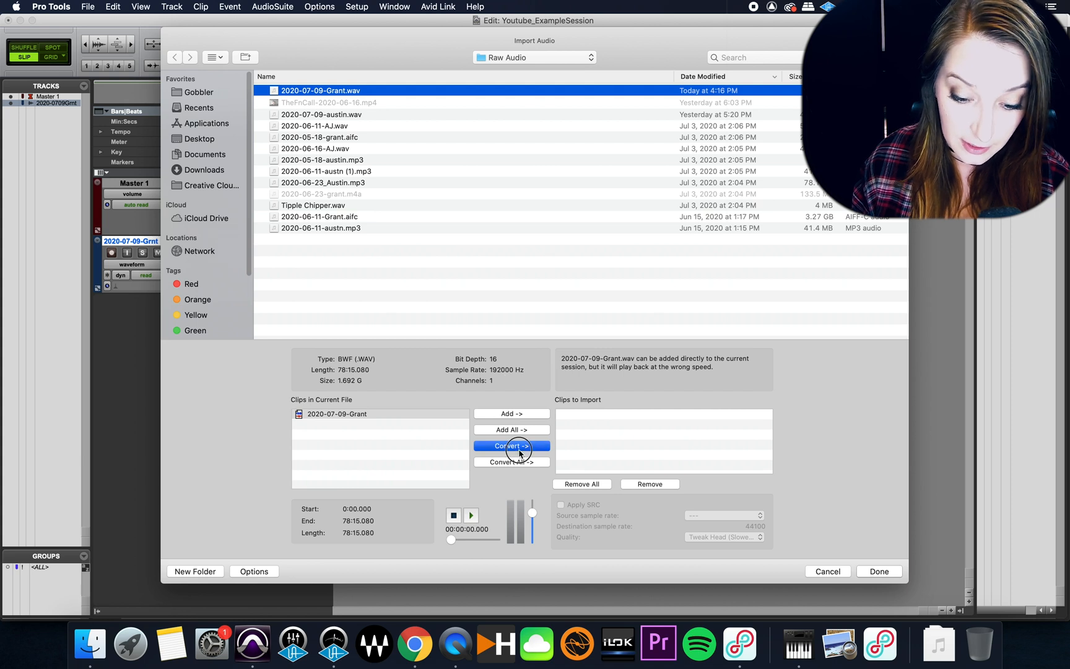
left_click(510, 445)
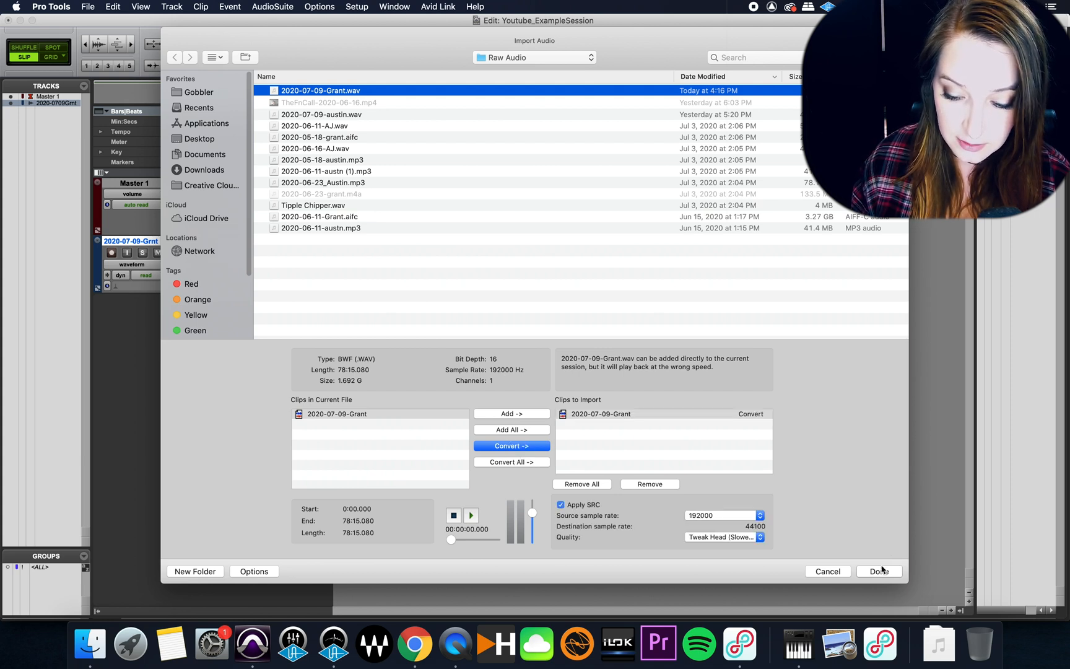
left_click(879, 570)
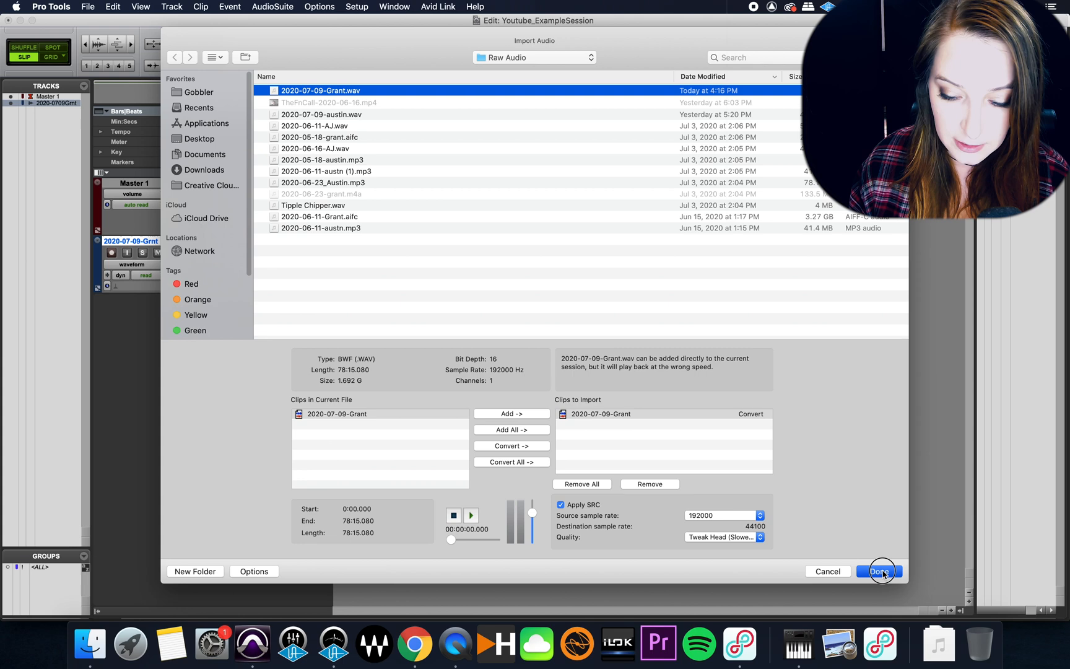
left_click(879, 571)
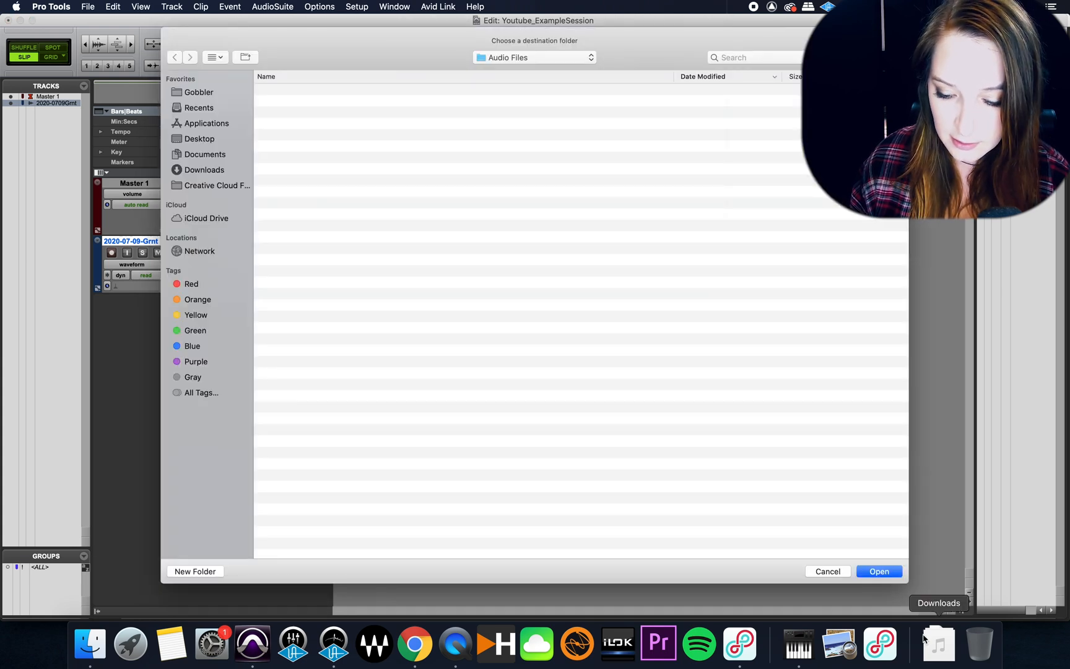
Step: Keep the session's Audio Files folder as the destination for the converted file
left_click(879, 571)
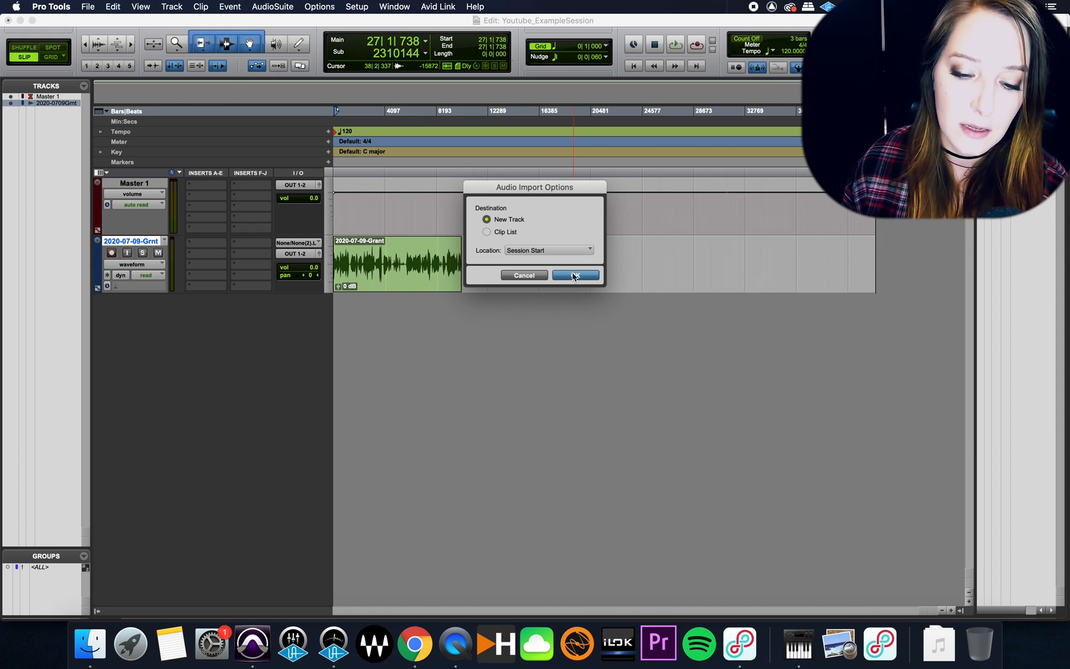
Step: Place the converted Grant clip on a New Track at Session Start below the unconverted track
left_click(575, 275)
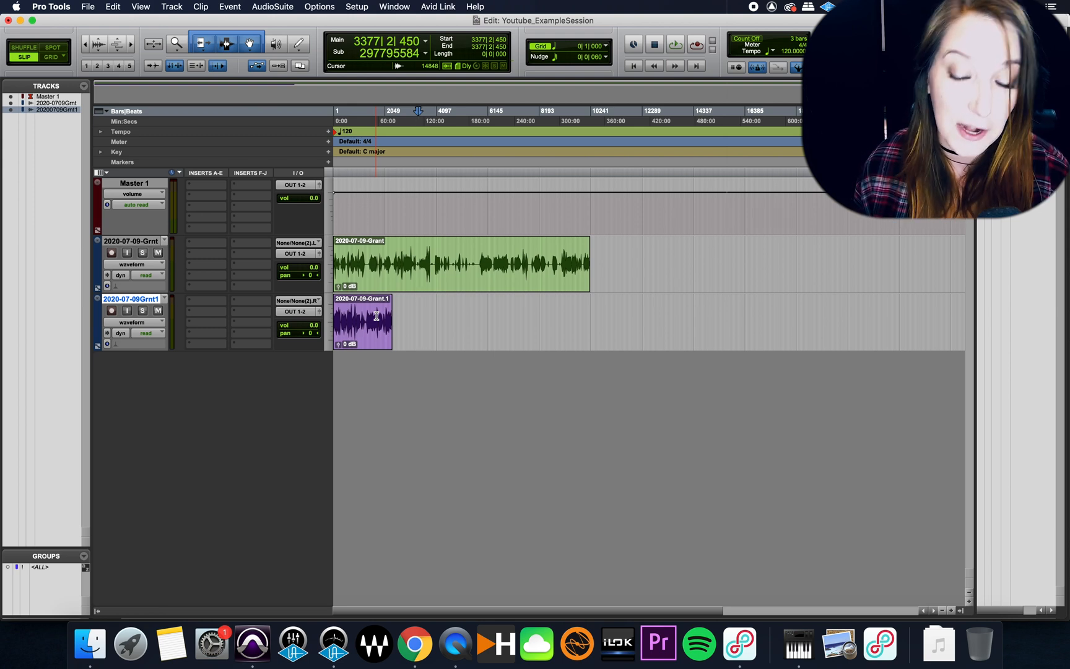
left_click(423, 320)
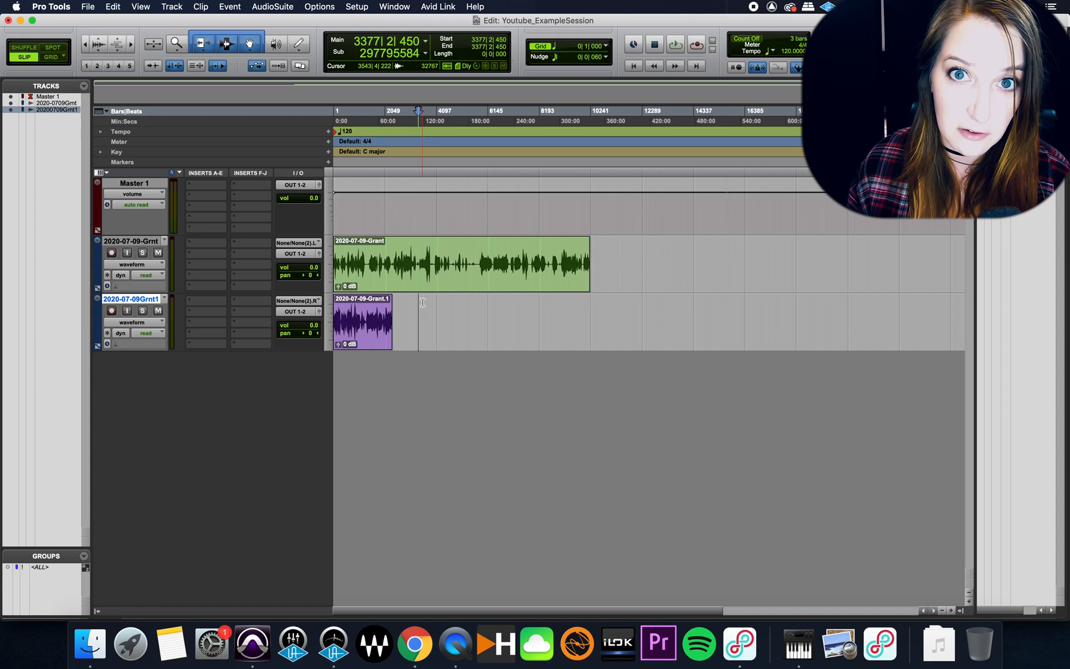
Step: Check the Session Setup window to confirm the session sample rate is 44.1 kHz
left_click(356, 6)
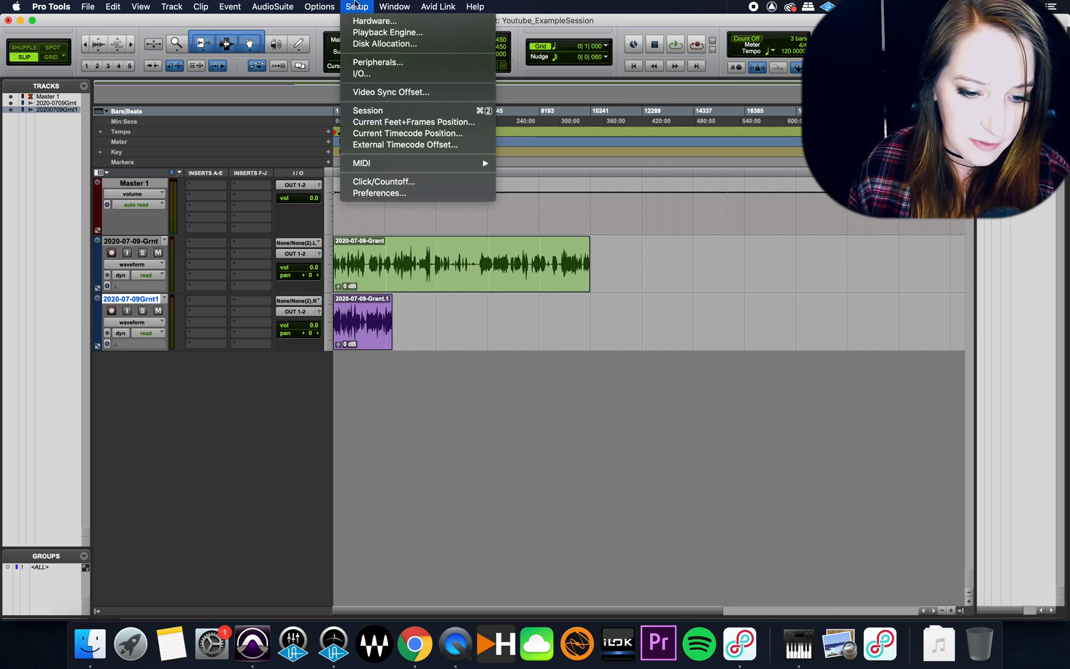
left_click(367, 111)
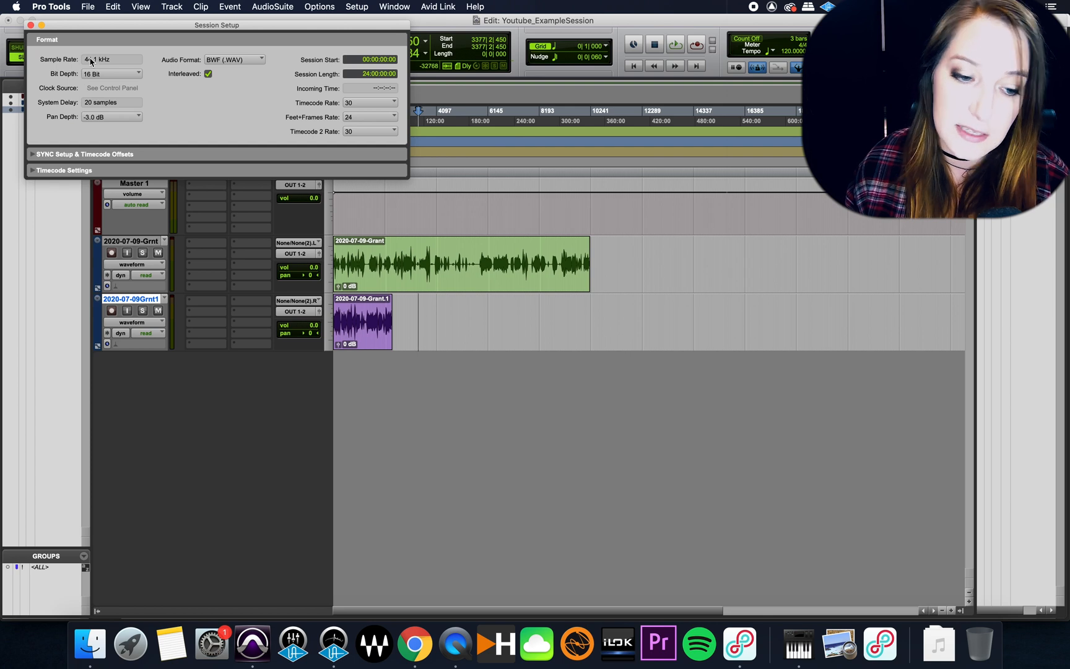
left_click(31, 25)
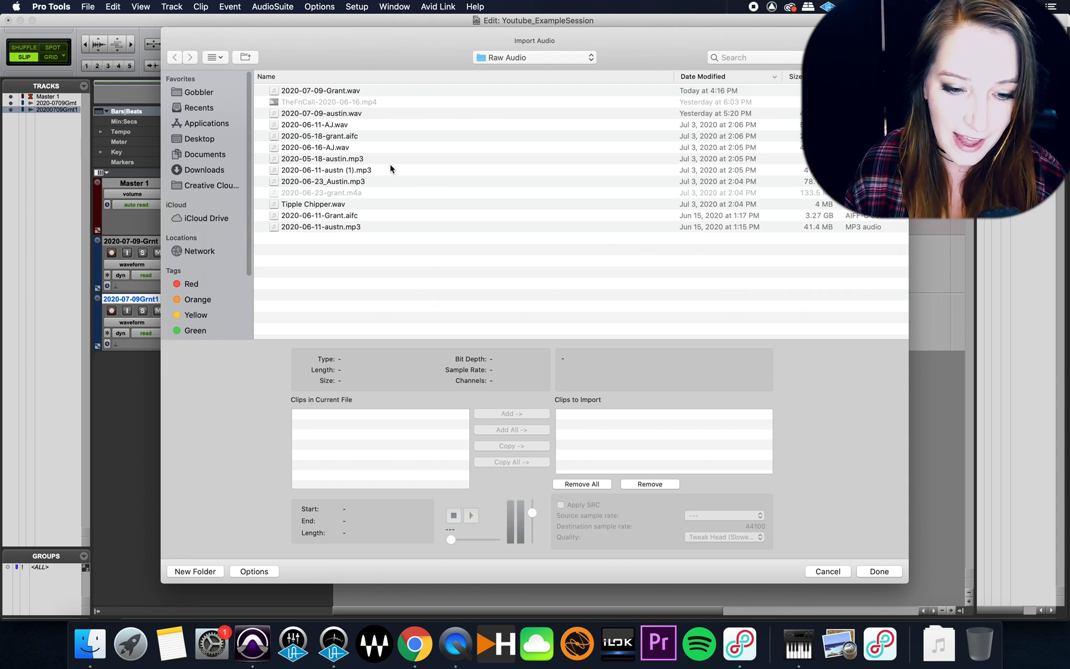
left_click(320, 90)
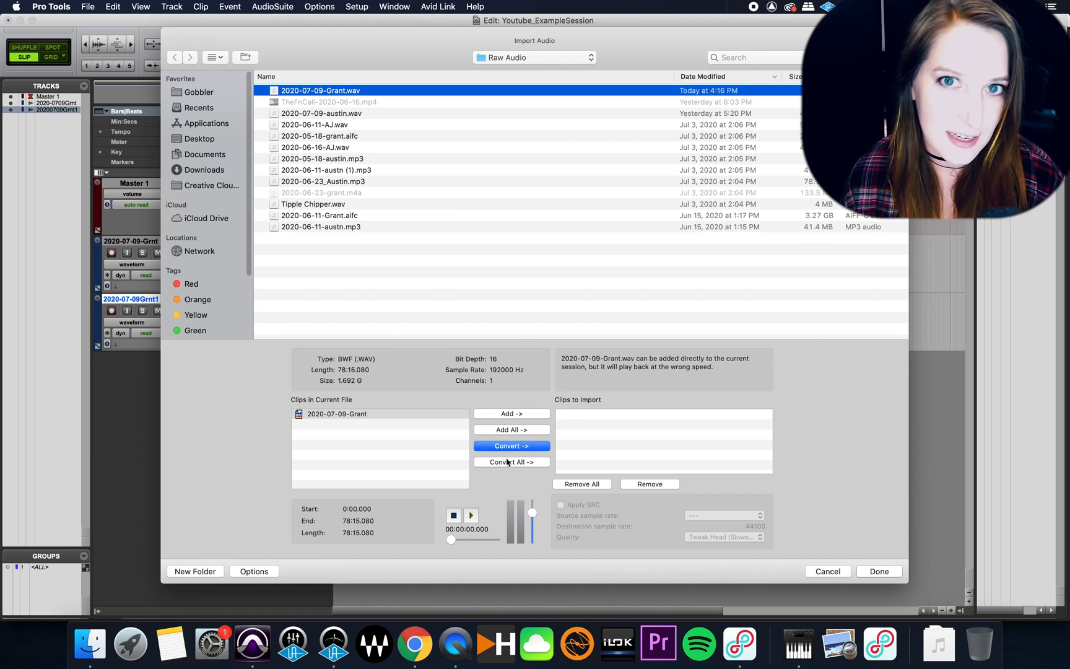
left_click(878, 571)
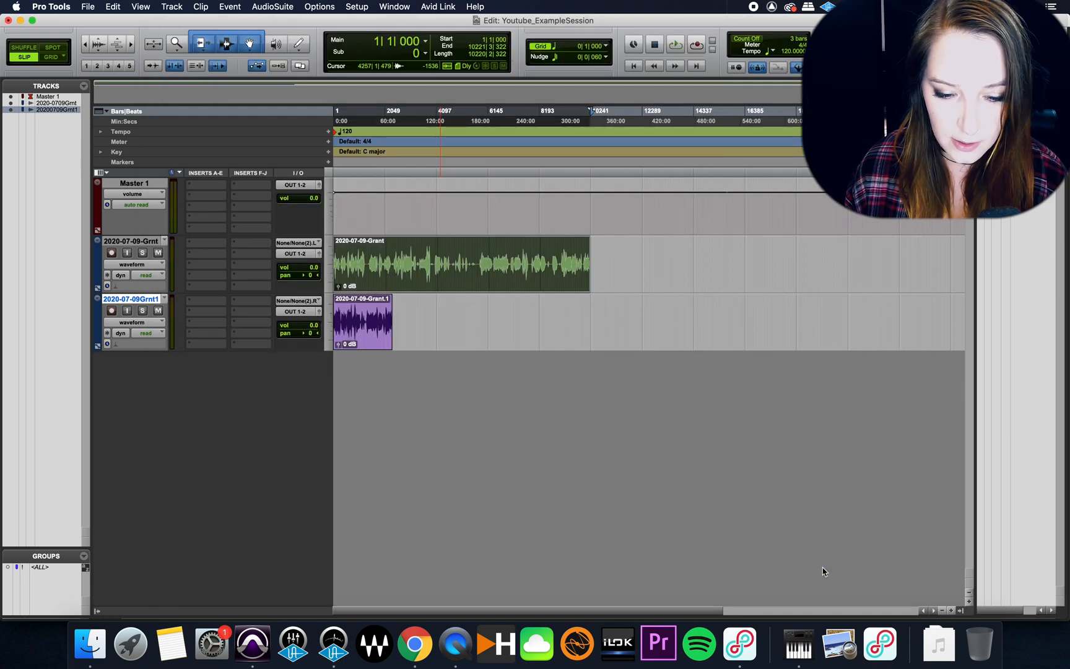